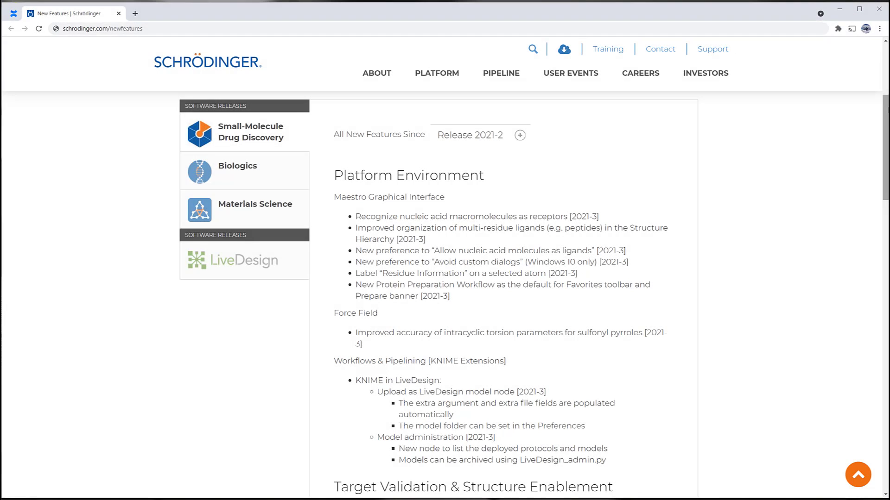
Turn on Pi interactions display for the bound ligand and the RNA receptor
{"action": "scroll", "scroll_direction": "down", "scroll_amount": 3}
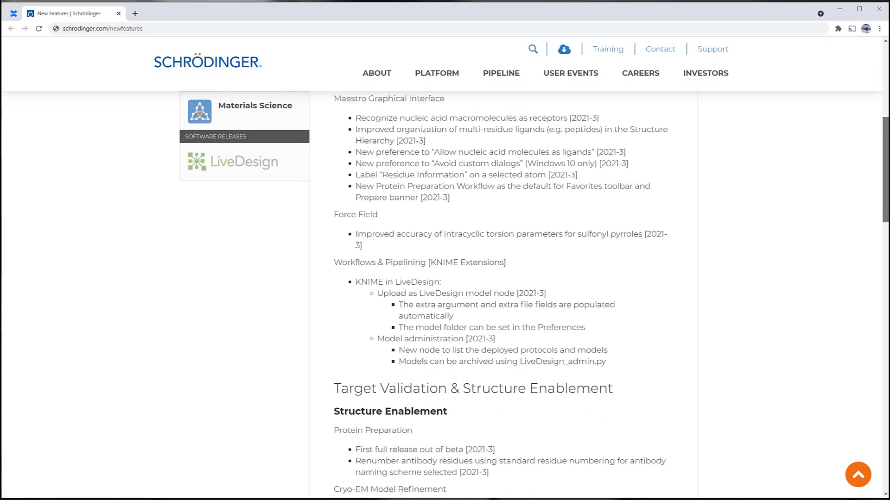
{"action": "scroll", "scroll_direction": "down", "scroll_amount": 3}
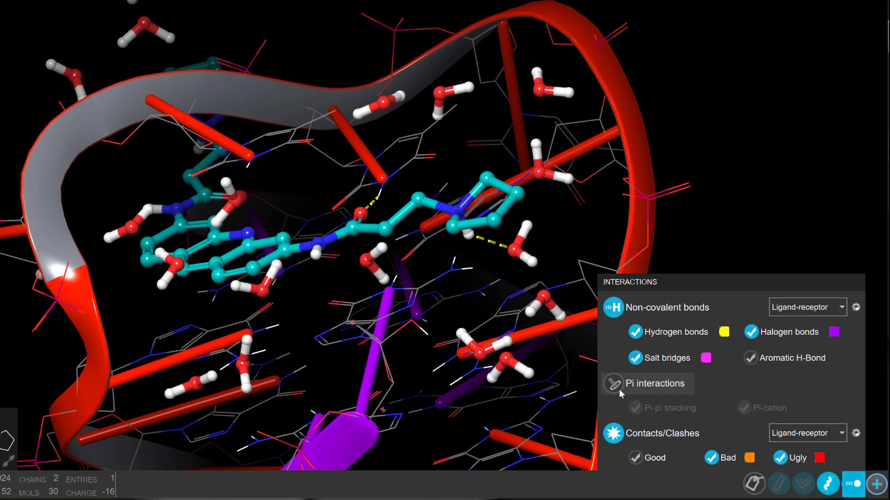
{"action": "left_click", "coordinate": [613, 383]}
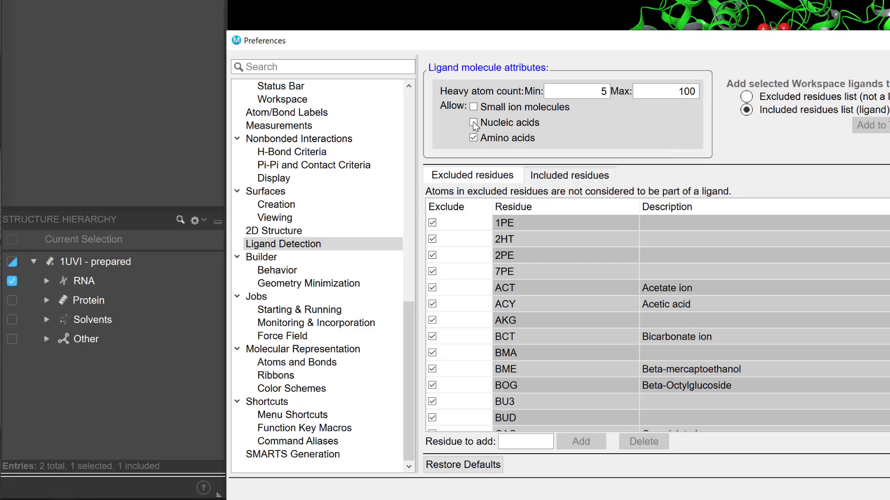
Enable Nucleic acids under Allow in the Ligand Detection preferences
{"action": "left_click", "coordinate": [472, 124]}
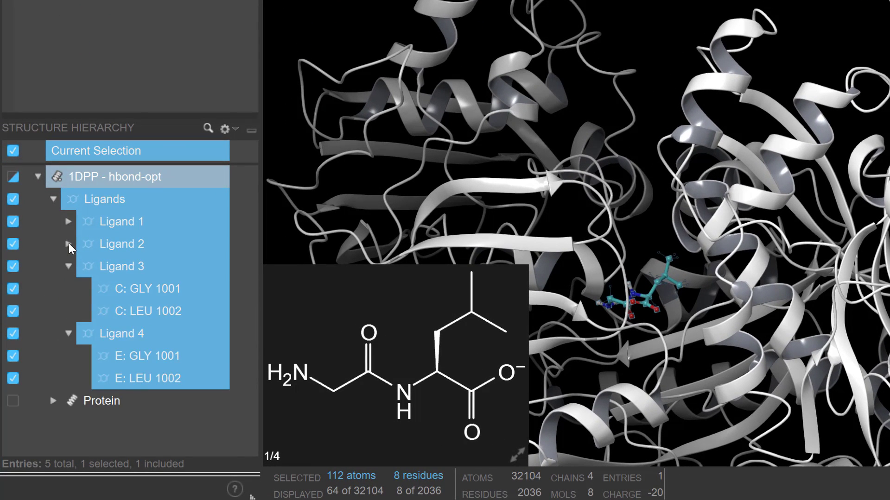
Expand the 1DPP ligand residues and select Ligand 1 (GLY–LEU peptide)
{"action": "left_click", "coordinate": [68, 221]}
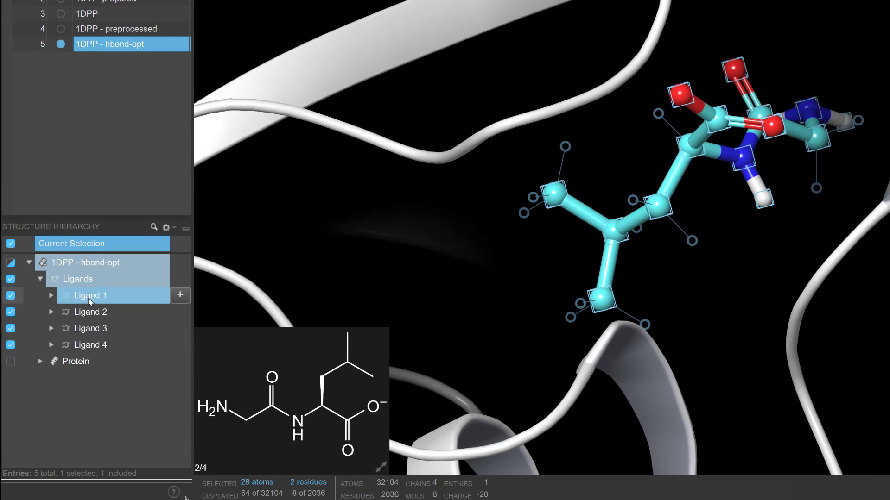
{"action": "left_click", "coordinate": [50, 295]}
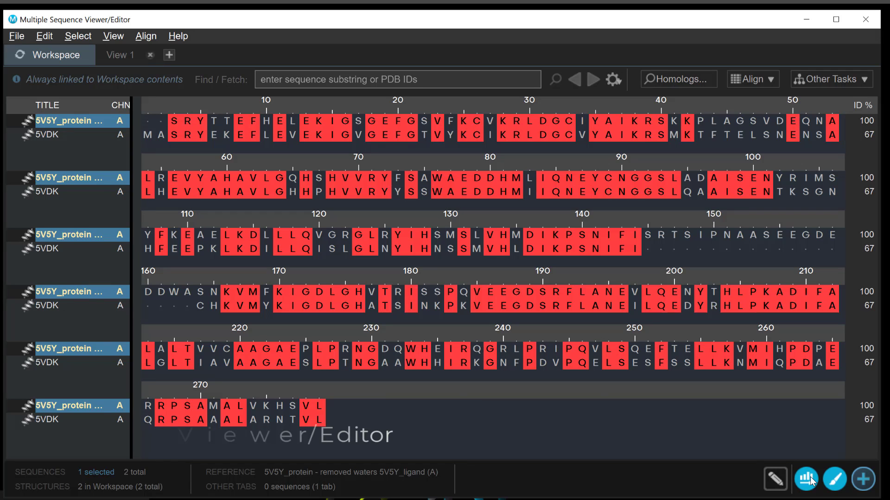
Add Kinase Features and Kinase Binding Site Conservation annotations to both sequences
{"action": "left_click", "coordinate": [806, 480]}
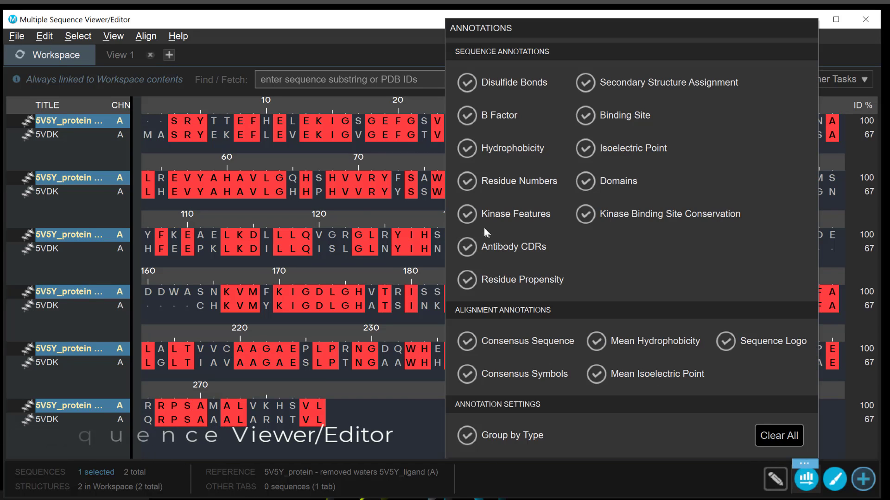
{"action": "left_click", "coordinate": [465, 214]}
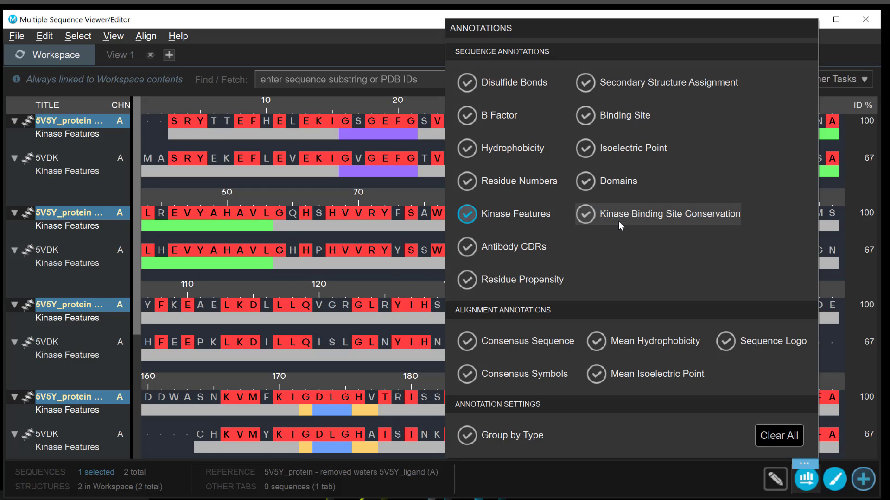
{"action": "left_click", "coordinate": [585, 214]}
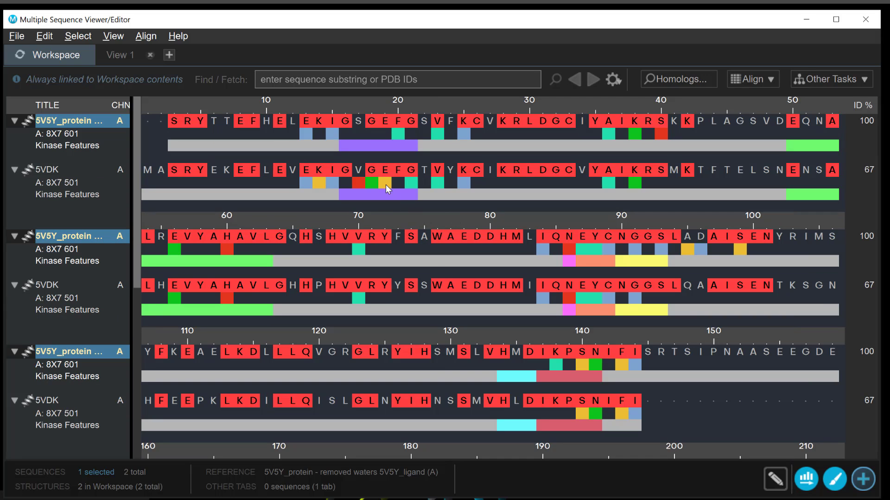
{"action": "mouse_move", "coordinate": [373, 189]}
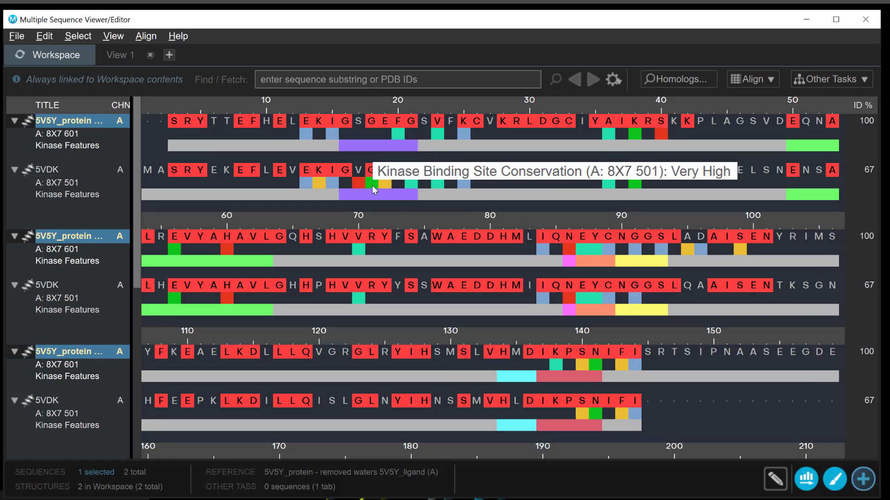
{"action": "mouse_move", "coordinate": [357, 187]}
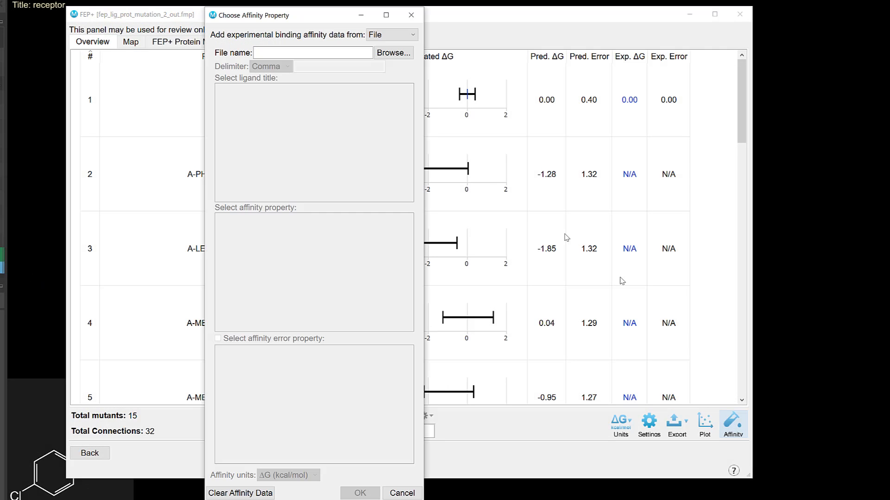
Load affinity.csv, matching ligands by Title and using the affinity column
{"action": "left_click", "coordinate": [392, 52]}
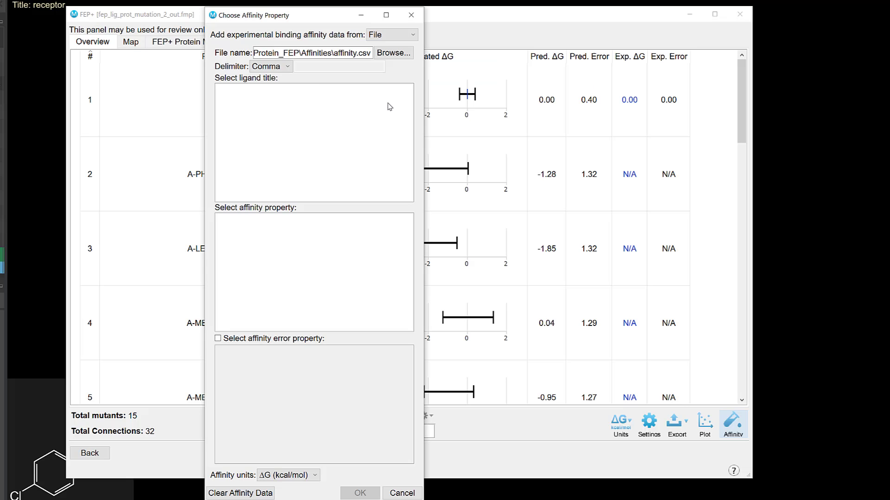
{"action": "left_click", "coordinate": [229, 230]}
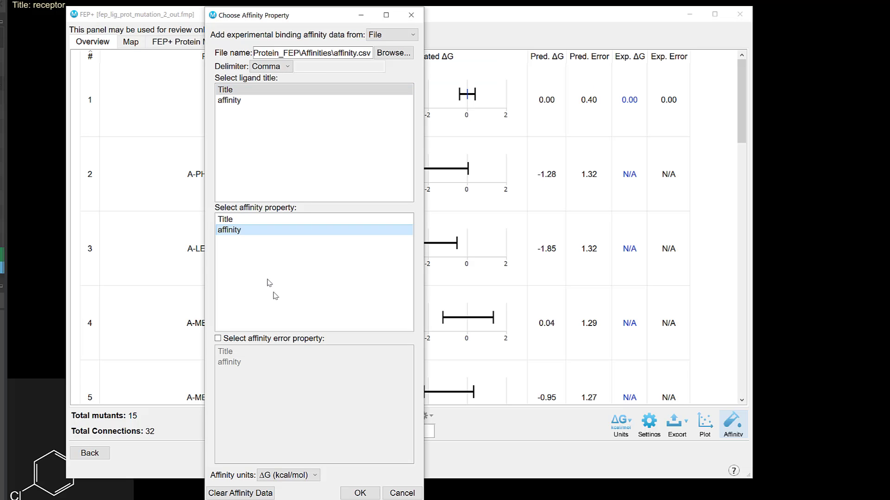
{"action": "left_click", "coordinate": [359, 492]}
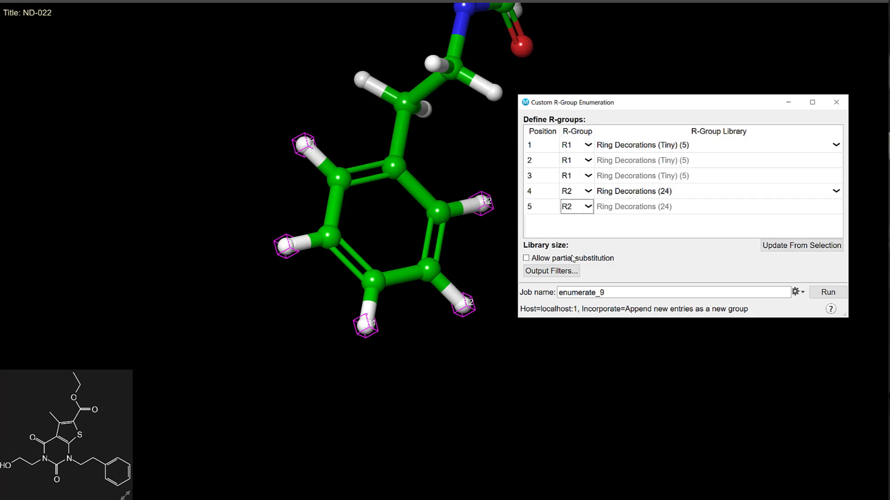
Allow partial substitution with Use set to 2, counted per R-Group
{"action": "left_click", "coordinate": [525, 258]}
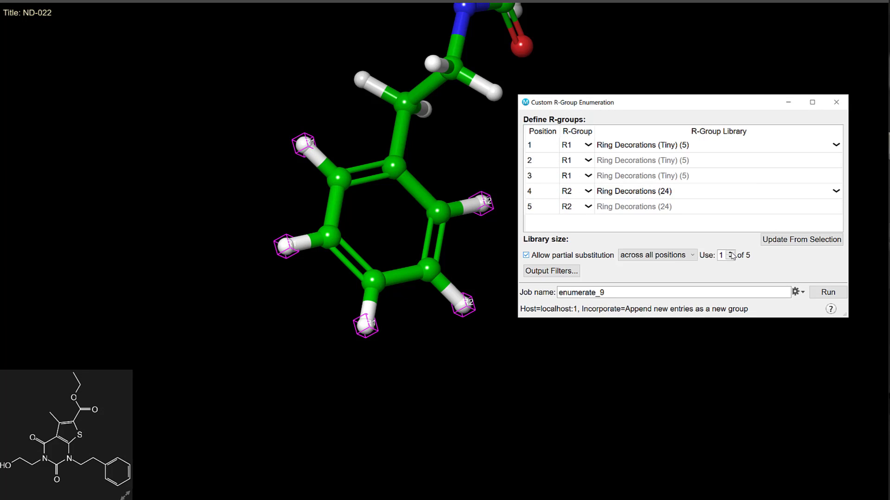
{"action": "left_click", "coordinate": [730, 253]}
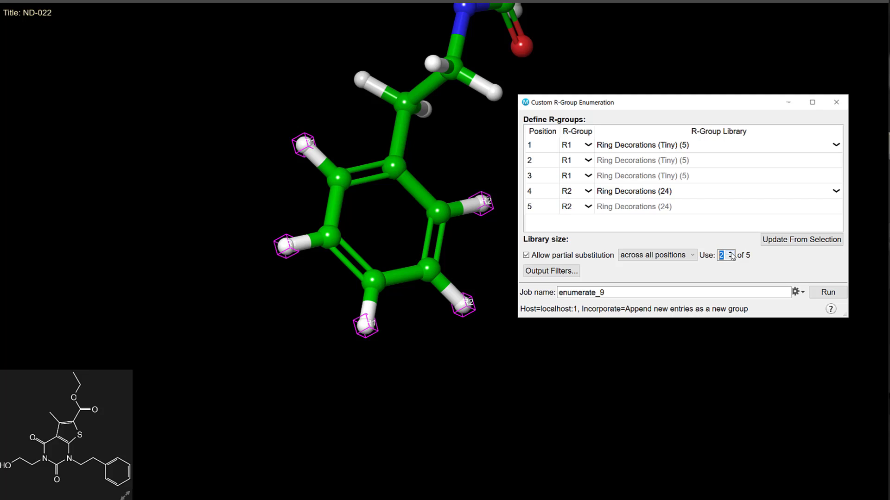
{"action": "left_click", "coordinate": [655, 255]}
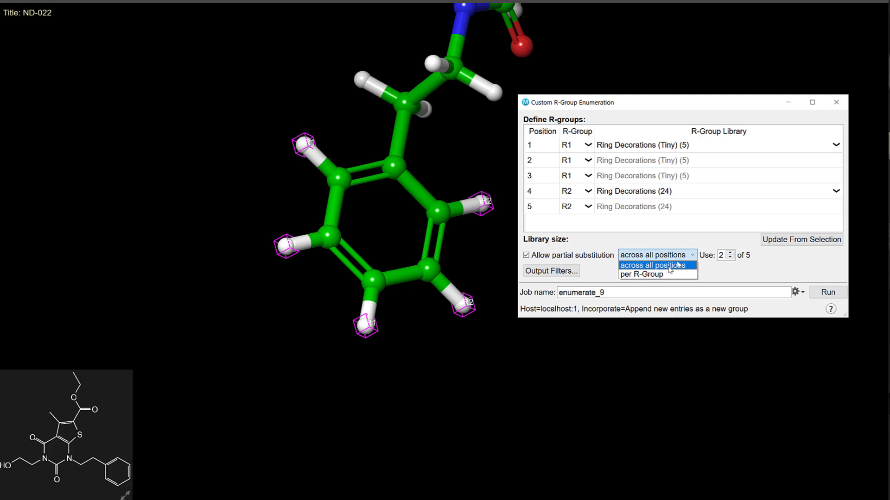
{"action": "left_click", "coordinate": [641, 273]}
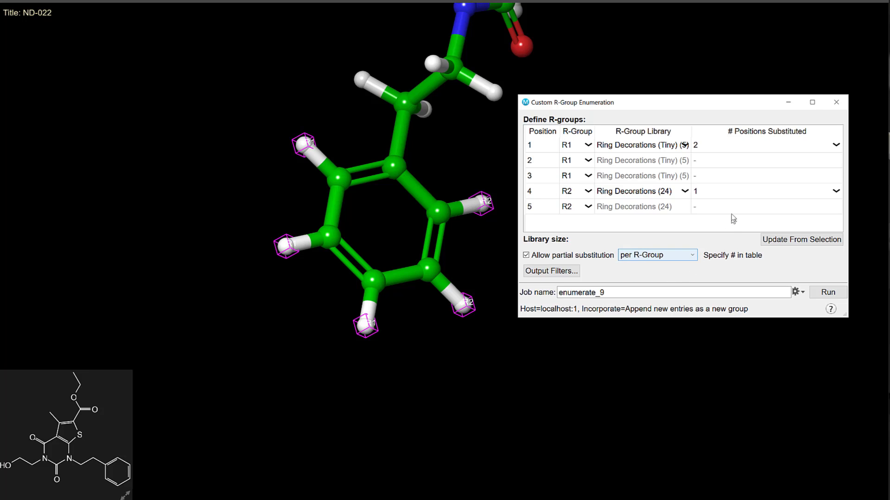
{"action": "left_click", "coordinate": [834, 144]}
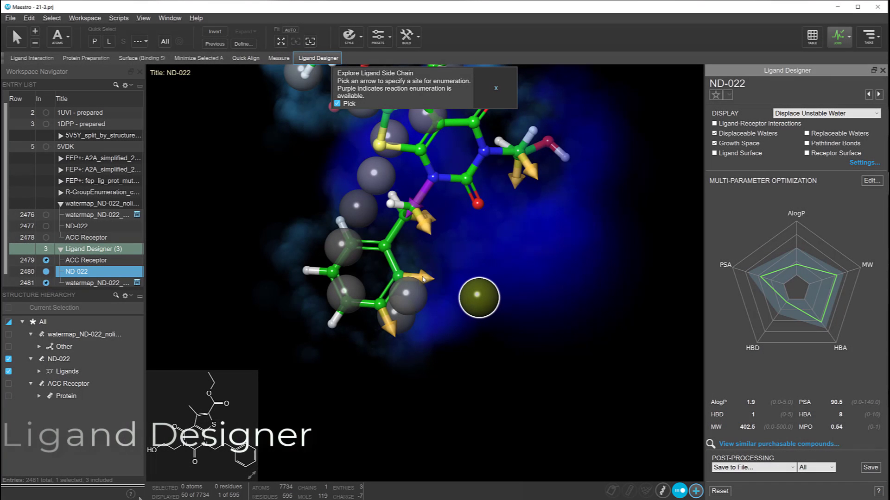
Pick a phenyl ring growth site on ND-022 and open SMARTS filtering
{"action": "left_click", "coordinate": [422, 278]}
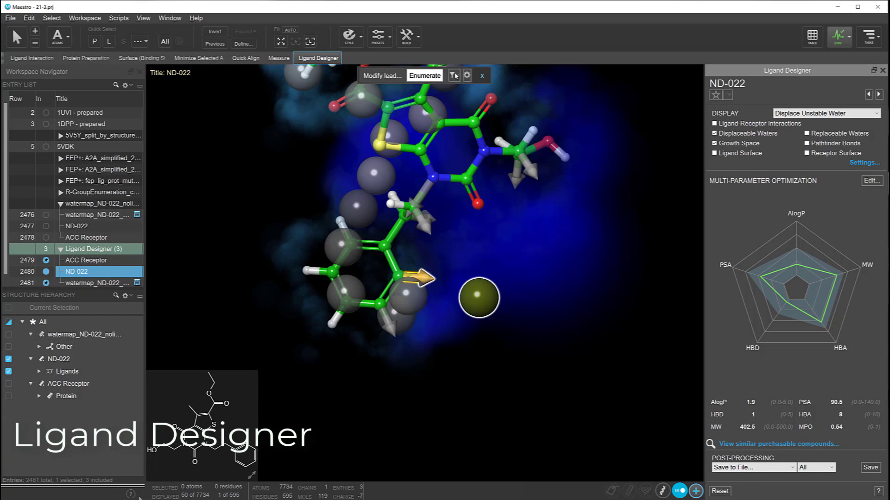
{"action": "left_click", "coordinate": [454, 76]}
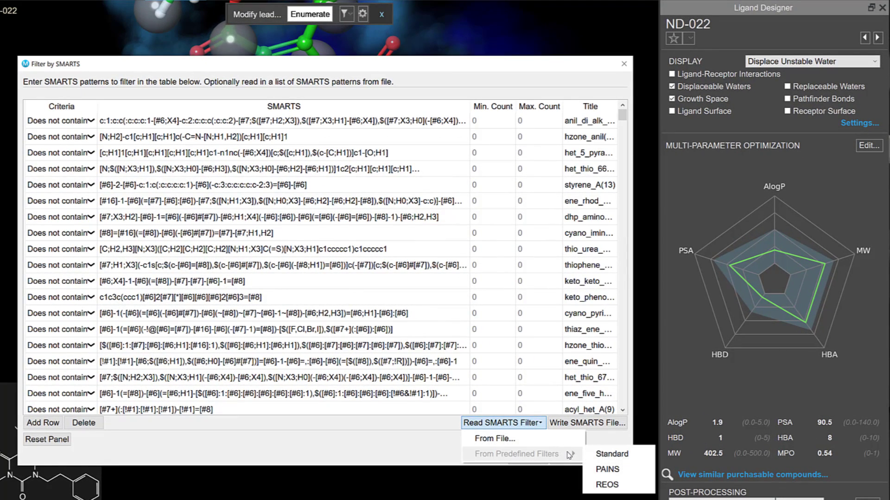
{"action": "mouse_move", "coordinate": [607, 485]}
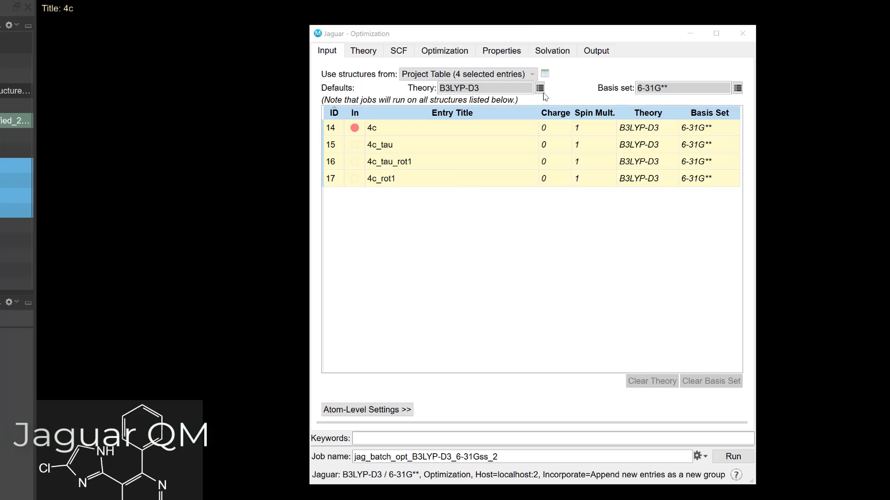
Open the Circular Dichroism Workflow and view its Solvent dropdown options
{"action": "left_click", "coordinate": [539, 88]}
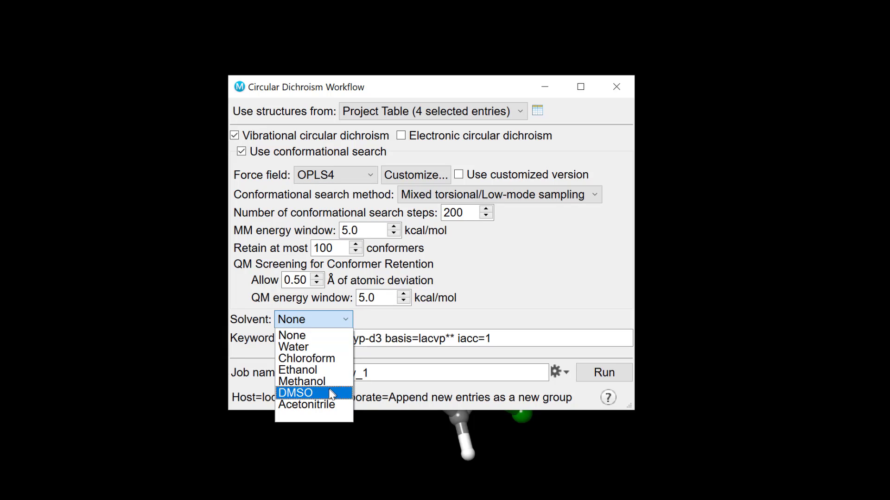
{"action": "mouse_move", "coordinate": [306, 404]}
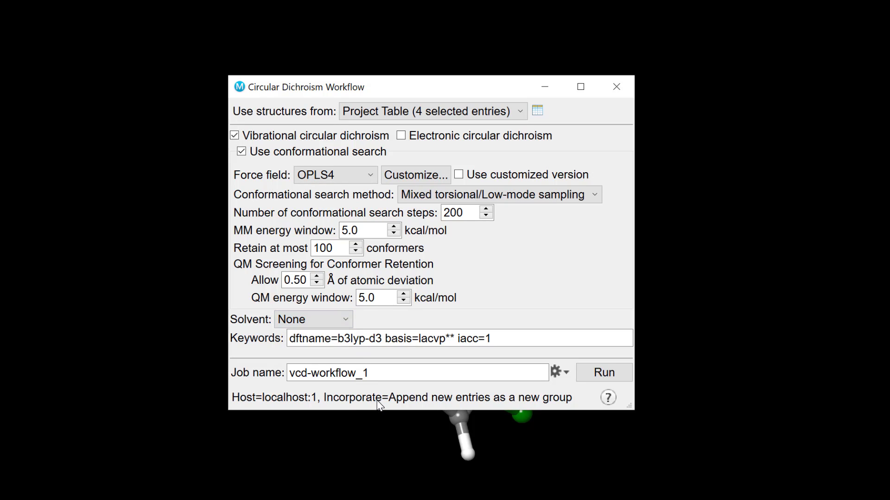
{"action": "left_click", "coordinate": [616, 86]}
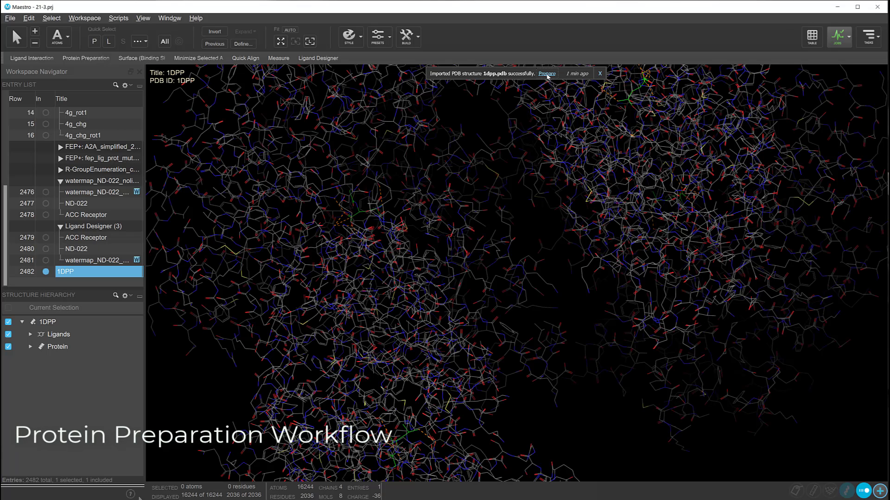
Launch protein preparation for 1DPP and collapse the Optimize H-bond Assignments settings
{"action": "left_click", "coordinate": [546, 74]}
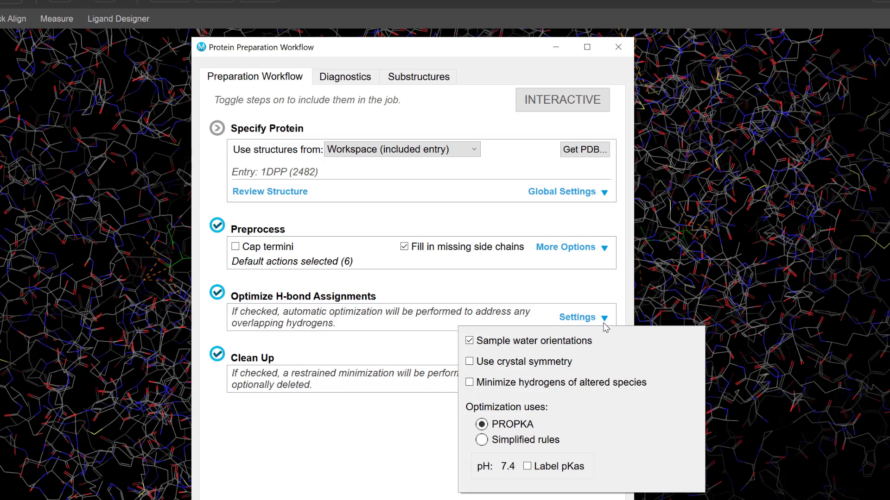
{"action": "left_click", "coordinate": [583, 317]}
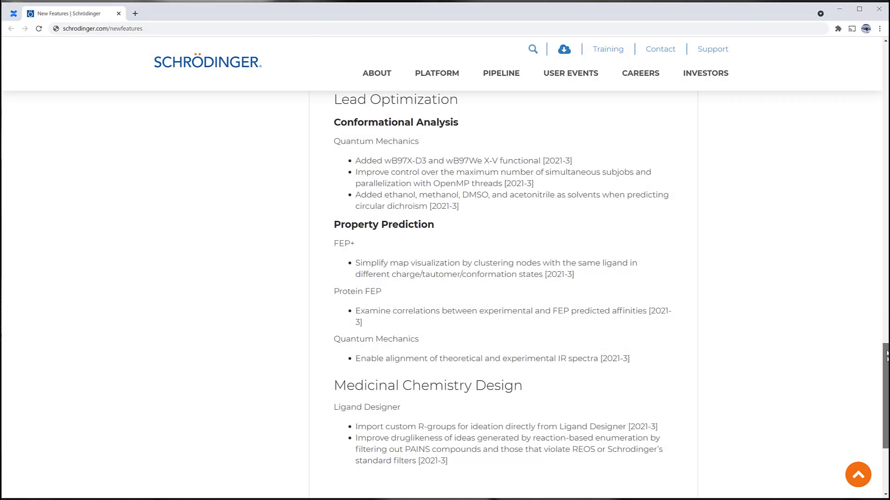
{"action": "scroll", "scroll_direction": "down", "scroll_amount": 3}
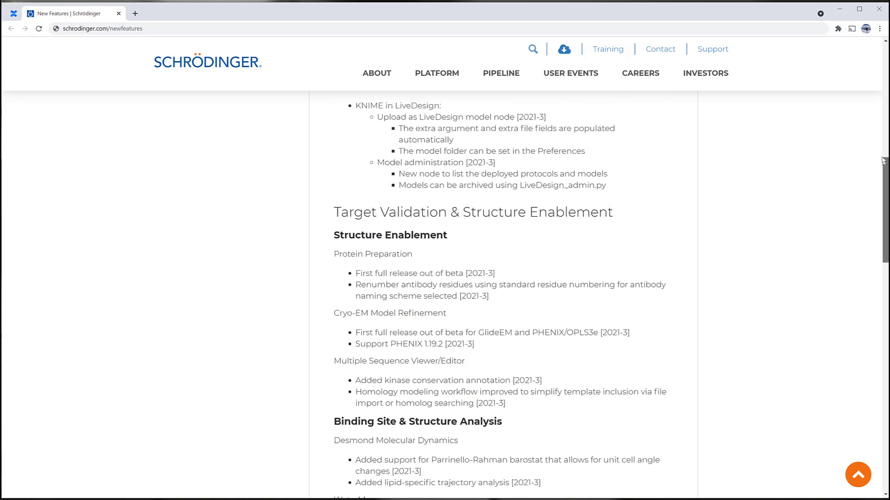